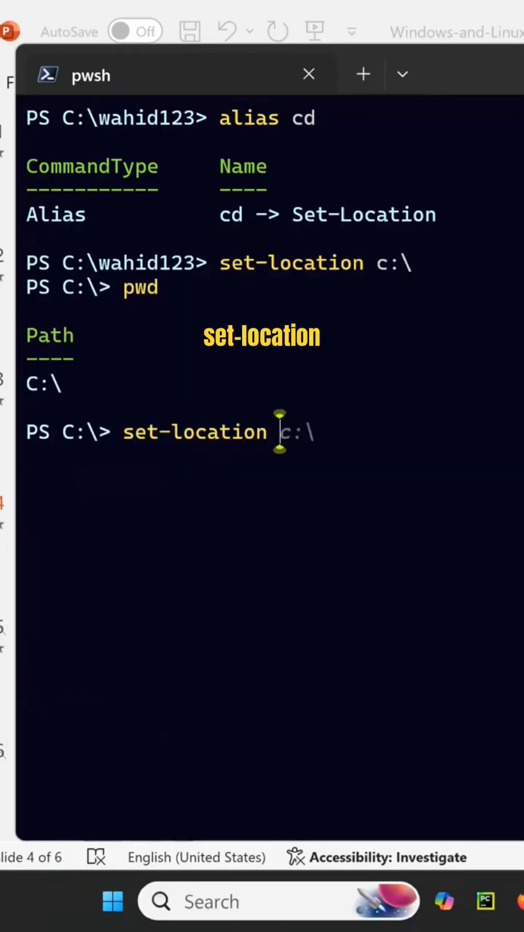
# Change the location to C:\wahid123 with set-location
pyautogui.write('wahid')
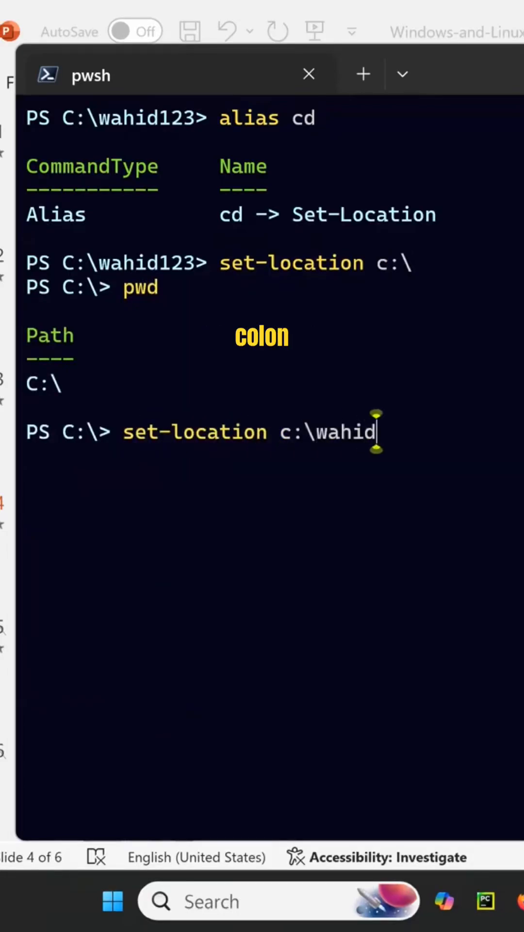
pyautogui.press('Enter')
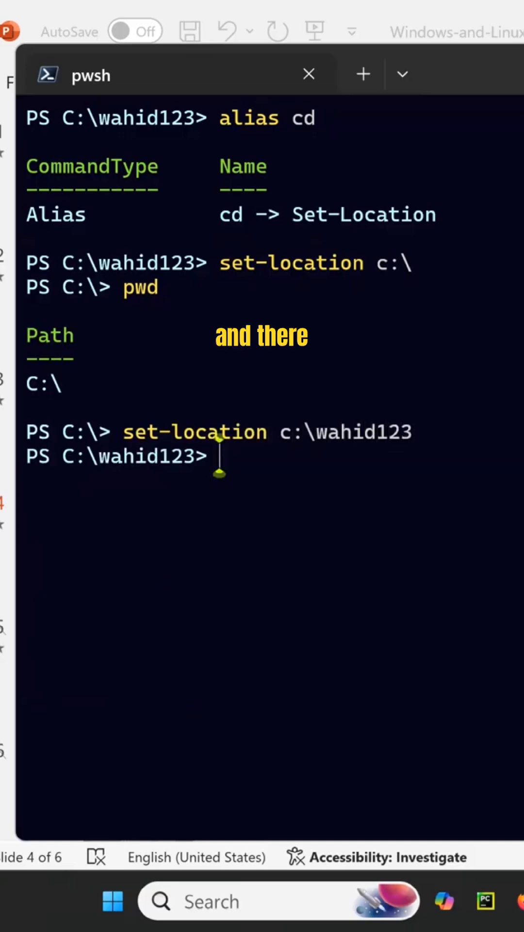
pyautogui.write('md')
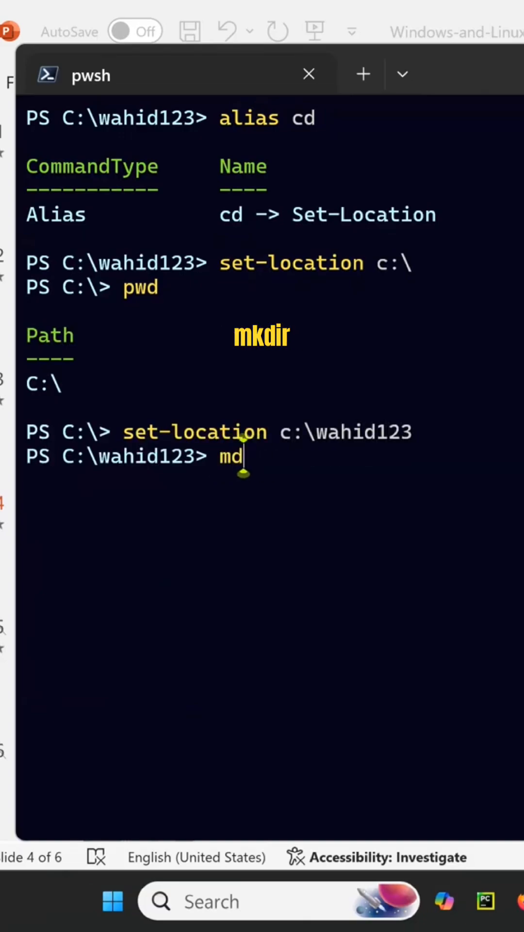
# Create the test123 directory with mkdir and list wahid123's contents with dir
pyautogui.write('kdir wahid123')
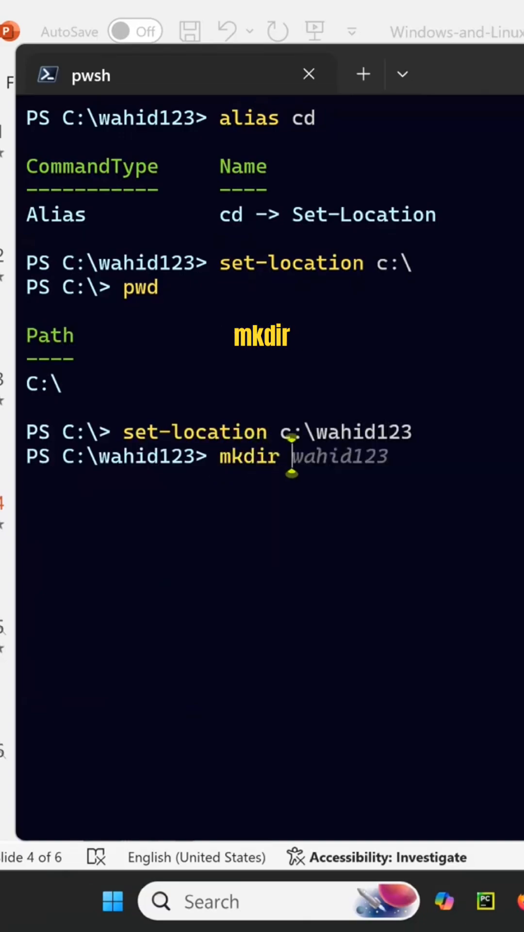
pyautogui.write('test123')
pyautogui.write('c')
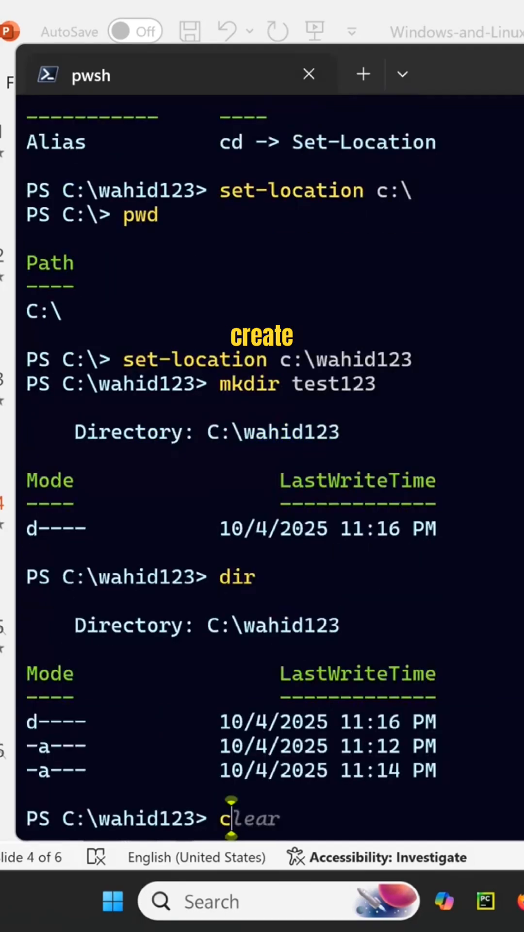
pyautogui.press('Enter')
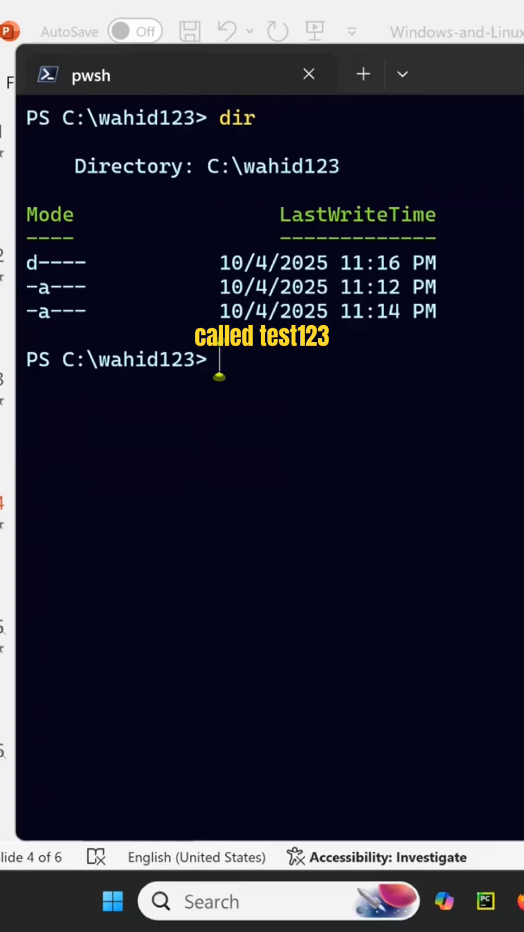
# Enter test123, verify it is empty and check its path, then return to wahid123 and clear the screen
pyautogui.write('cd test1')
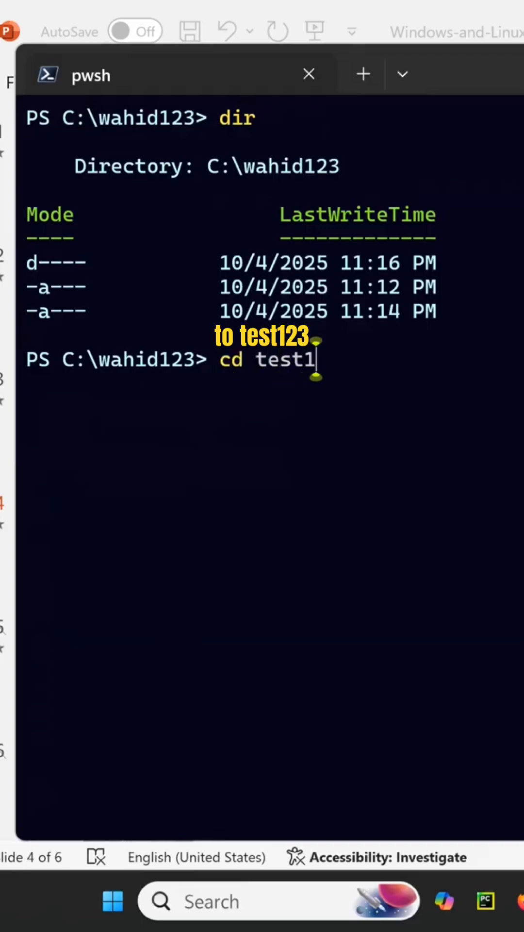
pyautogui.write('dir')
pyautogui.write('pwd')
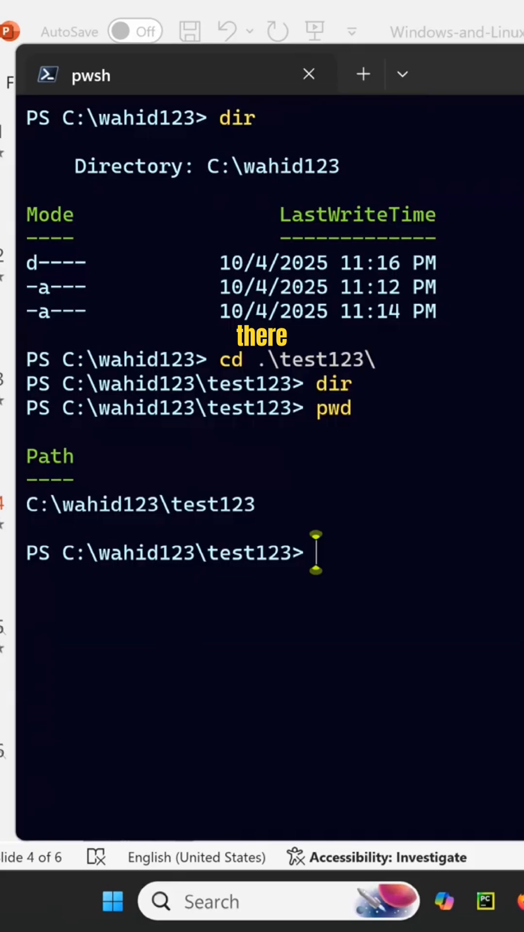
pyautogui.write('cd ..\\..\\')
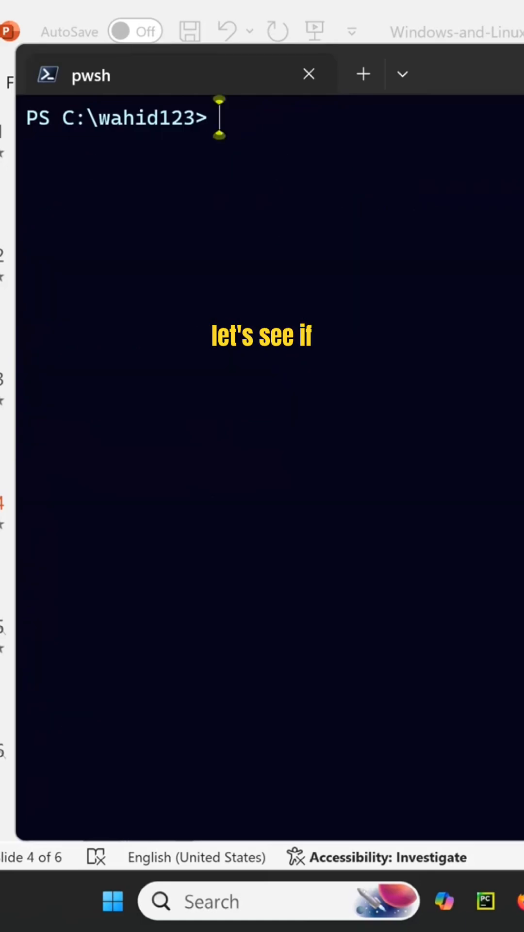
# Check that md is an alias for mkdir, create newdir1 with md, and list it with dir
pyautogui.write('alias cd')
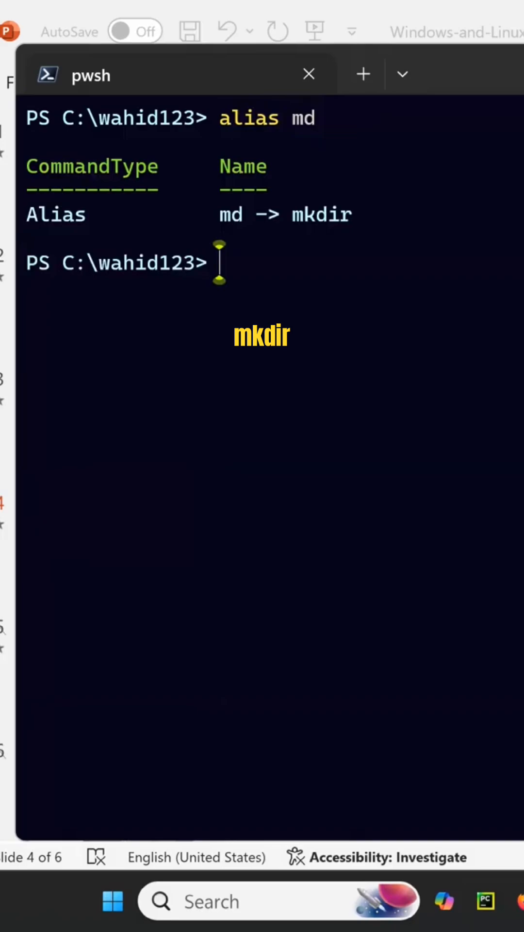
pyautogui.write('mkdir test123')
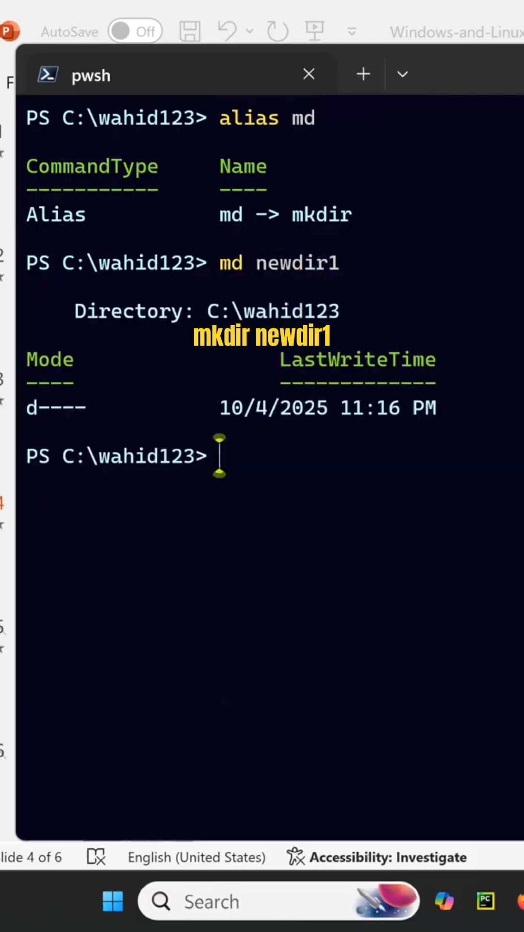
pyautogui.write('dir')
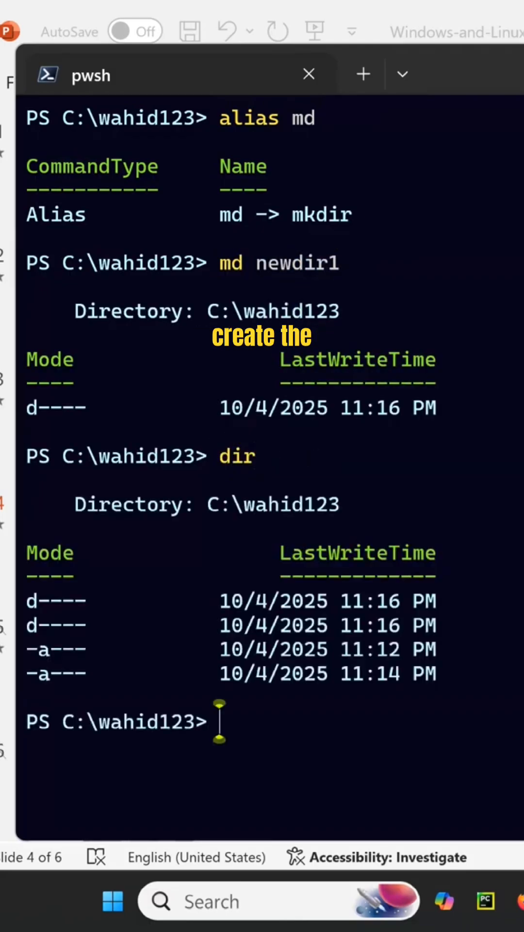